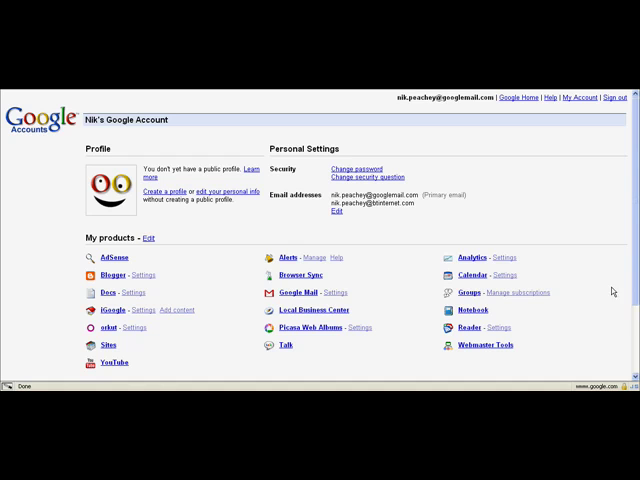
mouse_move(611, 291)
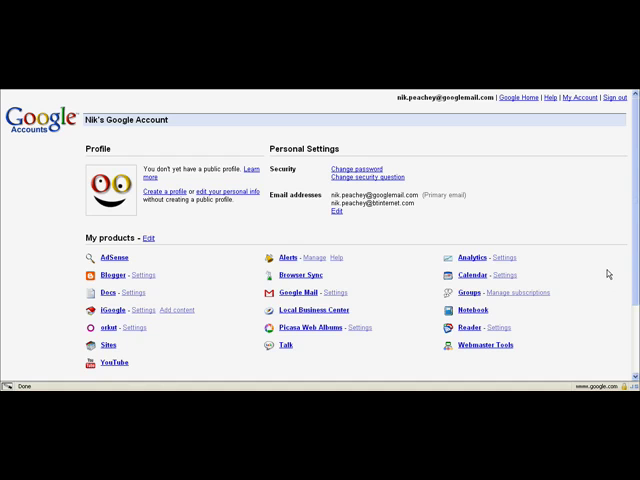
mouse_move(622, 213)
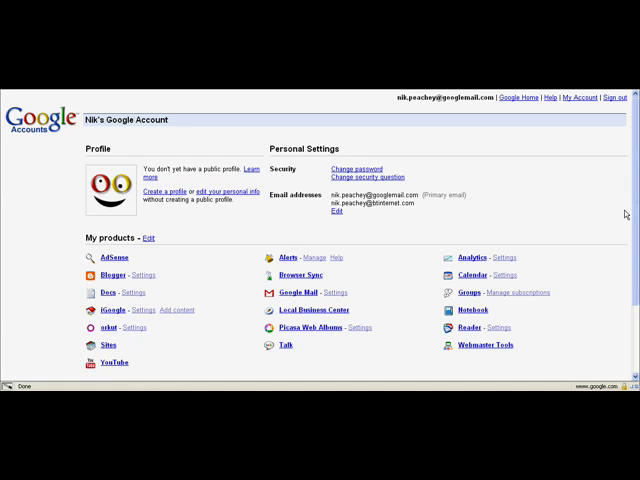
mouse_move(580, 101)
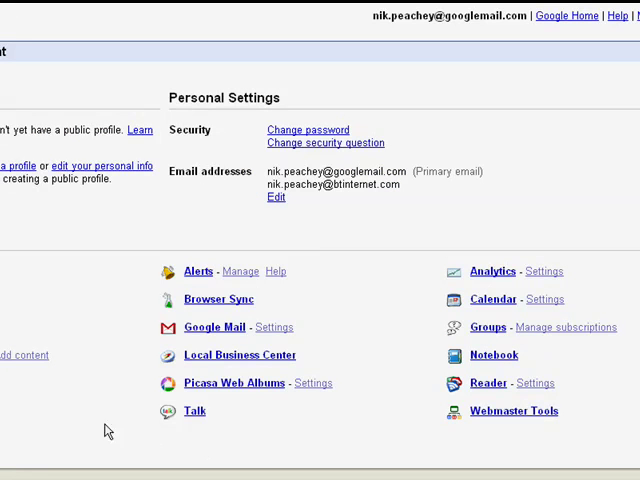
mouse_move(465, 285)
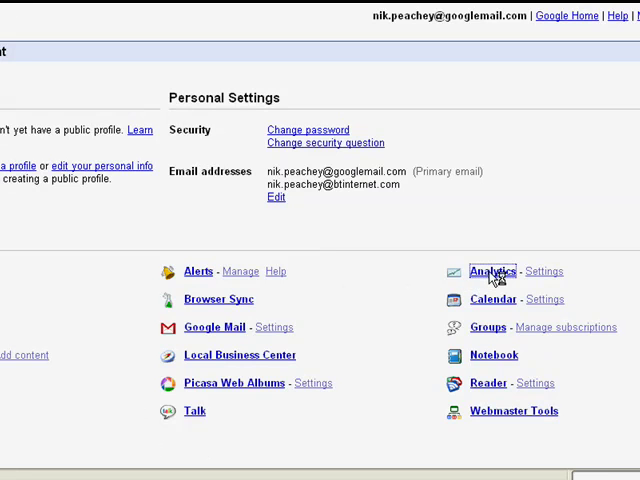
Step: Open Google Analytics from the account's My products list
left_click(492, 271)
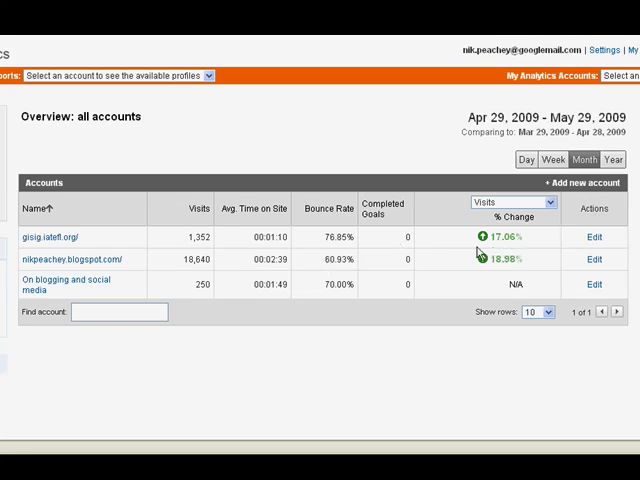
mouse_move(481, 257)
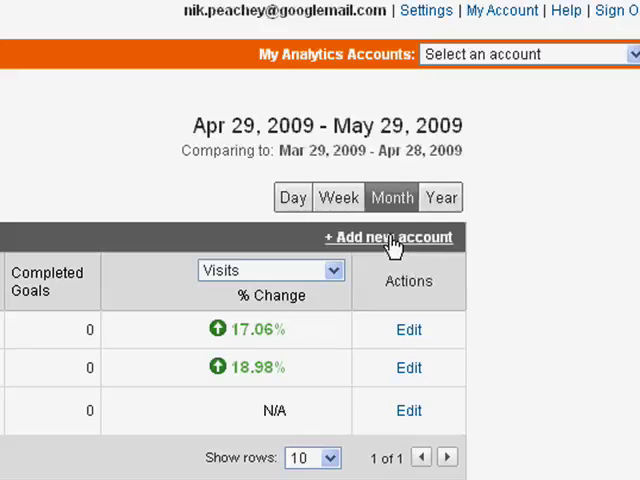
mouse_move(370, 250)
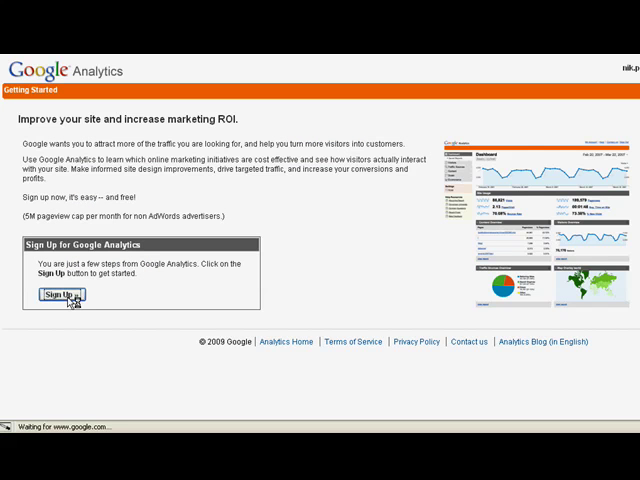
Step: Start sign-up with site jazzinrabat.blogspot.com/ and account name 'Jazz in Babat'
left_click(65, 296)
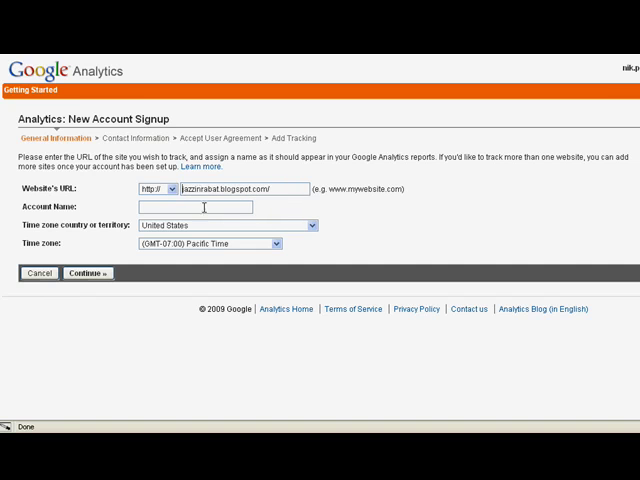
type("jazzinrabat.blogspot.com/")
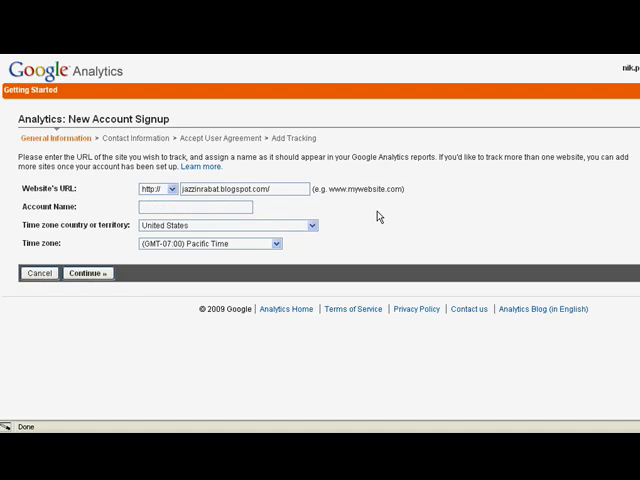
type("Jazz in Babat")
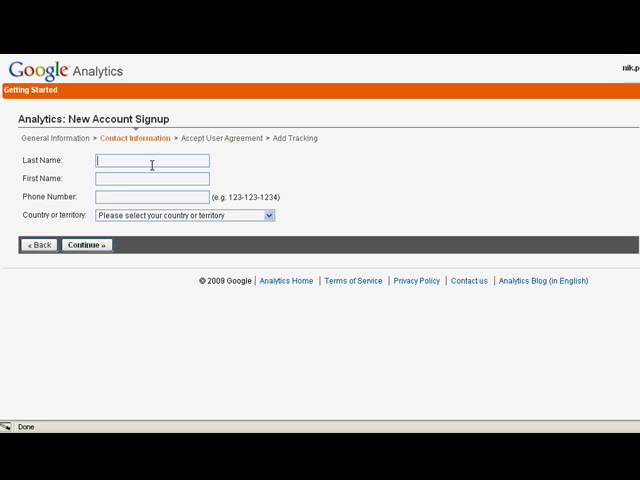
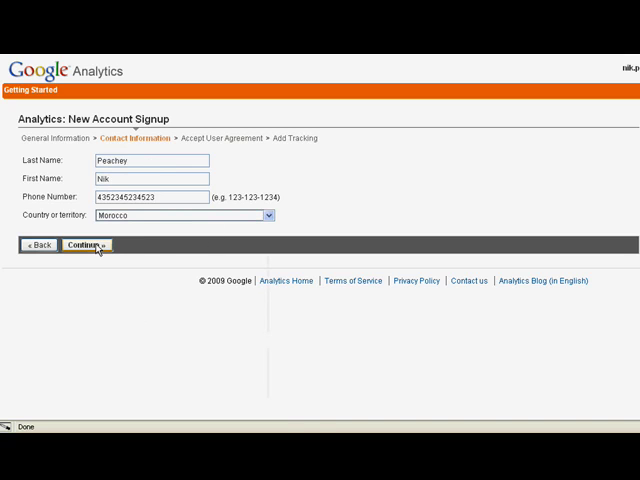
left_click(90, 243)
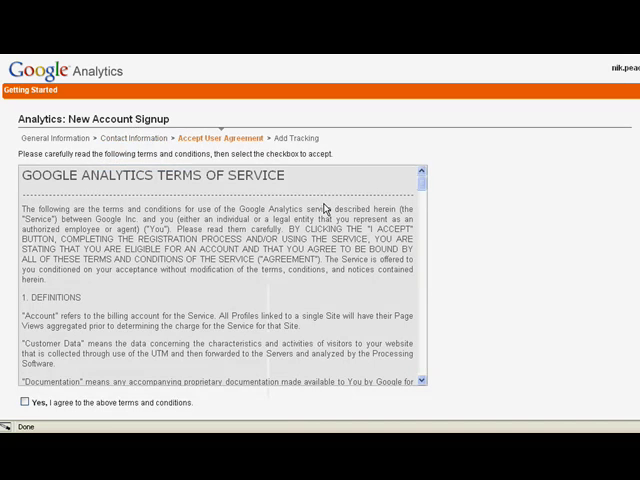
Step: Review the terms of service and create the Jazz in Babat account
scroll("down", 3)
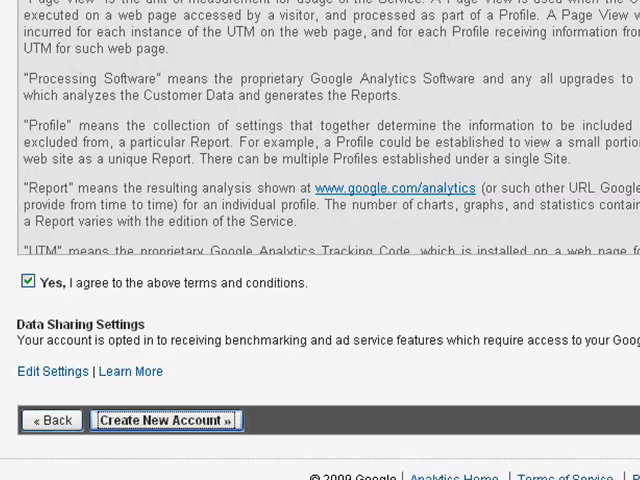
left_click(166, 420)
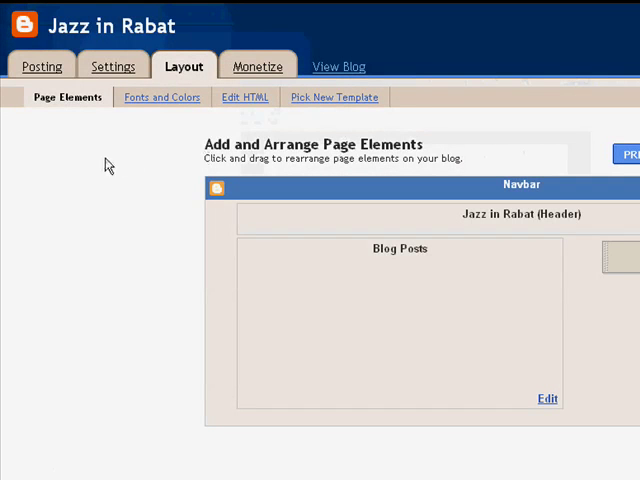
mouse_move(169, 133)
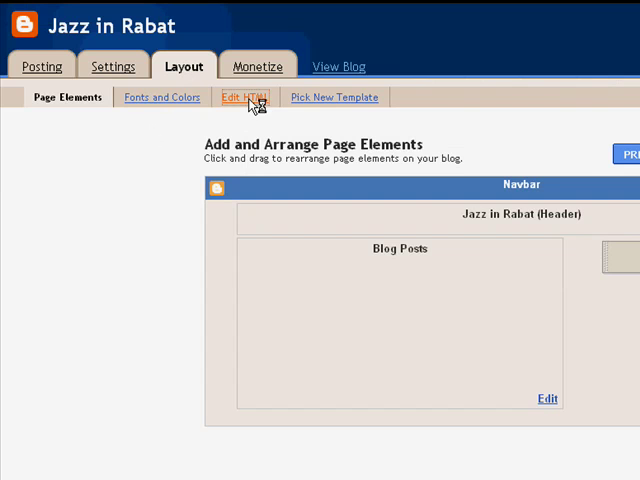
Step: Switch the Jazz in Rabat blog layout to the Edit HTML view
left_click(244, 97)
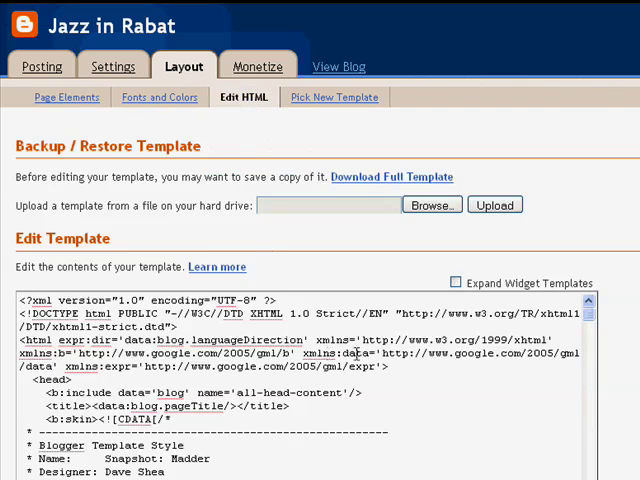
Step: Scroll to the template's end and place the tracking script before </body>
scroll("down", 3)
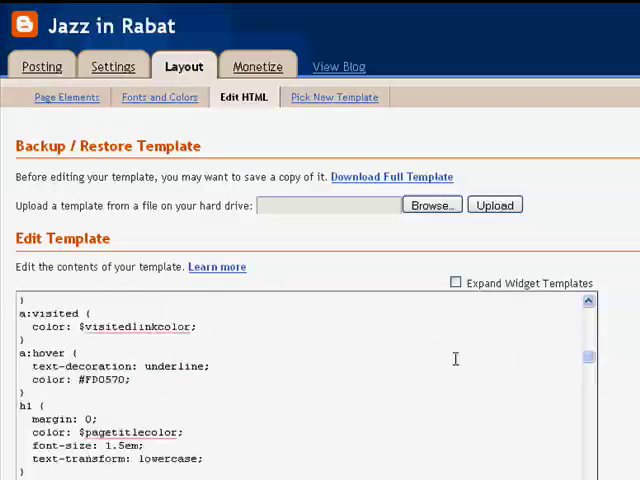
scroll("down", 3)
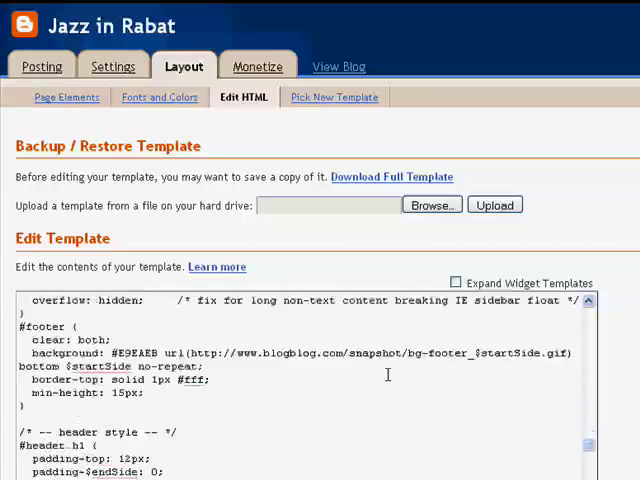
scroll("down", 3)
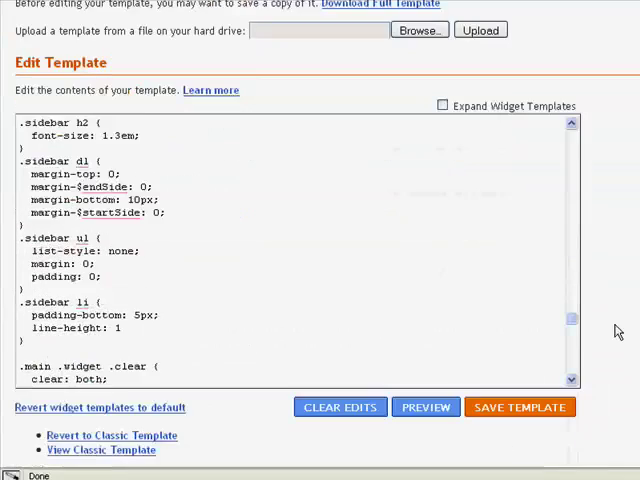
scroll("down", 3)
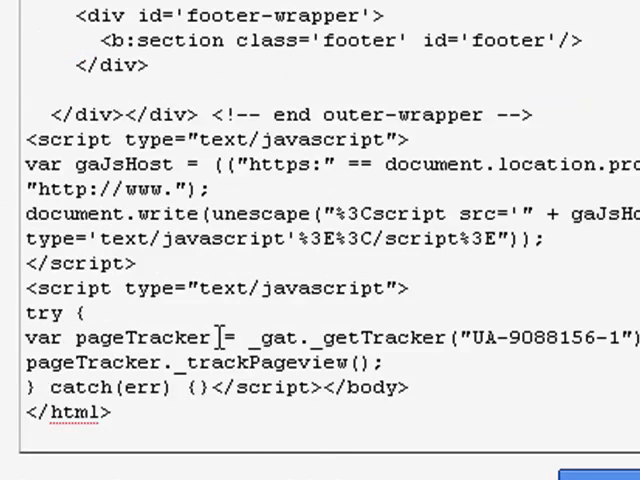
left_click_drag(215, 337, 318, 388)
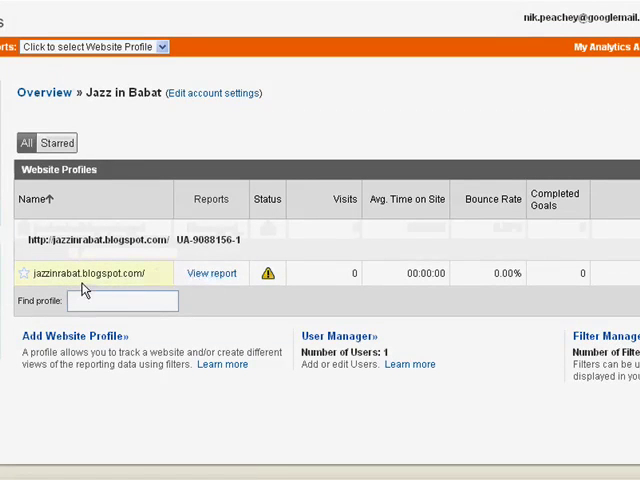
mouse_move(267, 272)
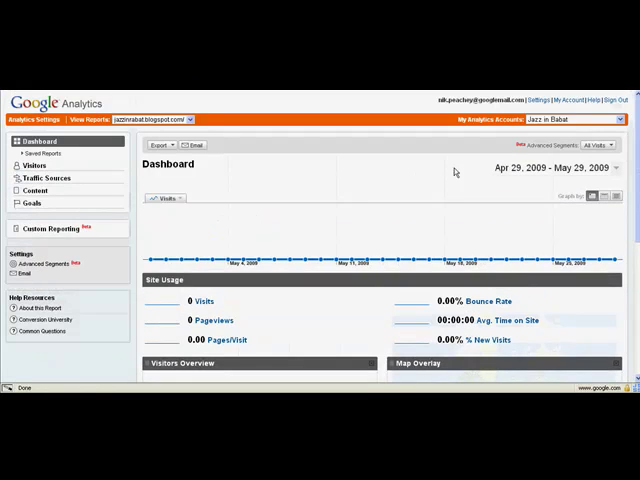
Step: Open the My Analytics Accounts dropdown on the jazzinrabat.blogspot.com dashboard
left_click(615, 120)
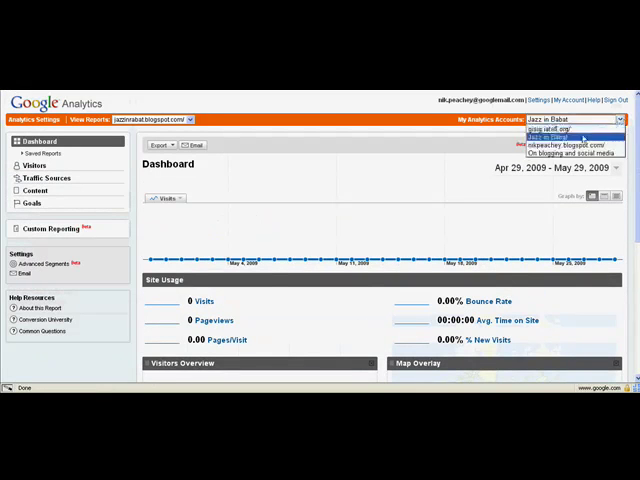